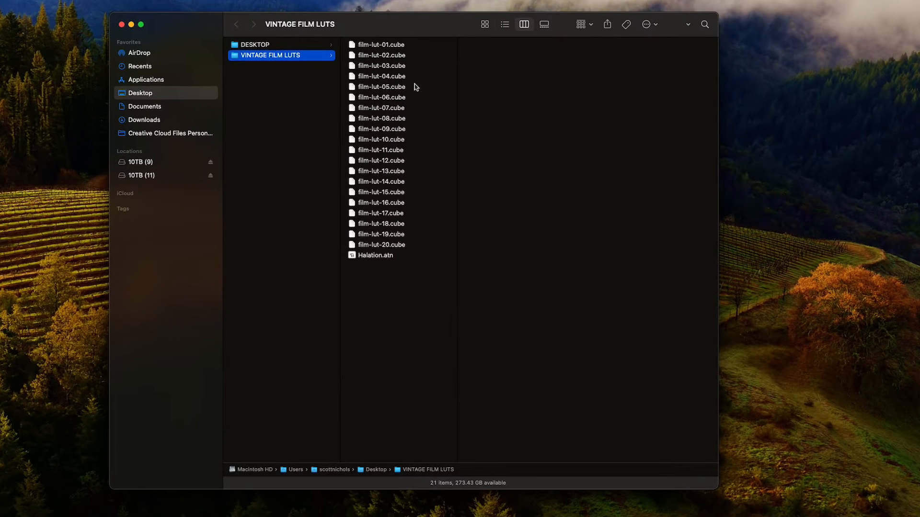
mouse_move(396, 247)
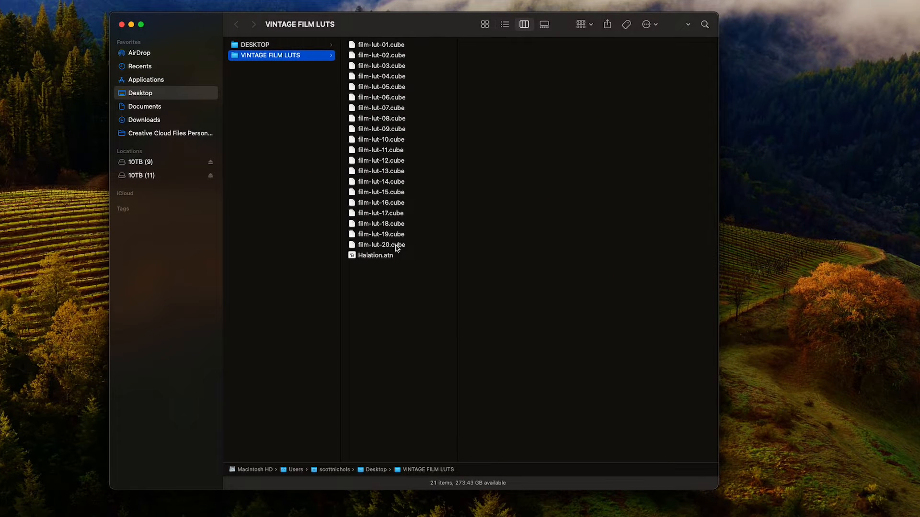
mouse_move(372, 262)
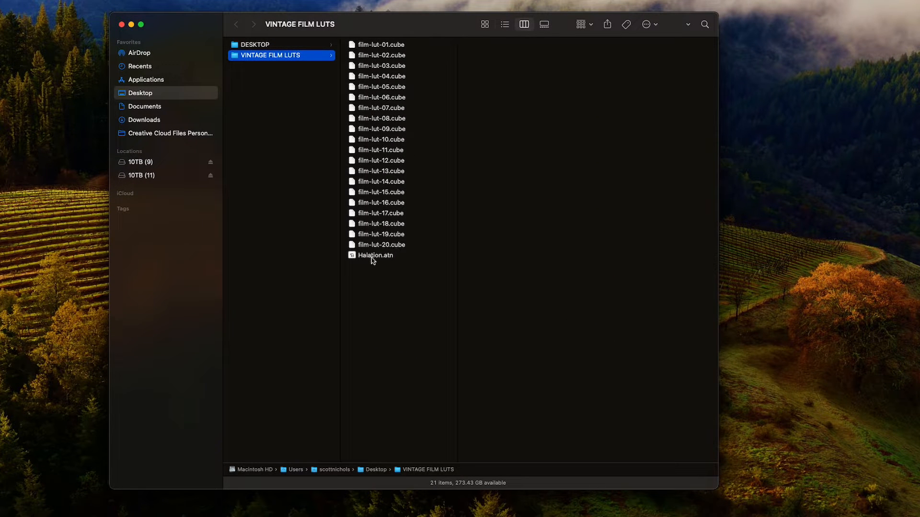
mouse_move(387, 262)
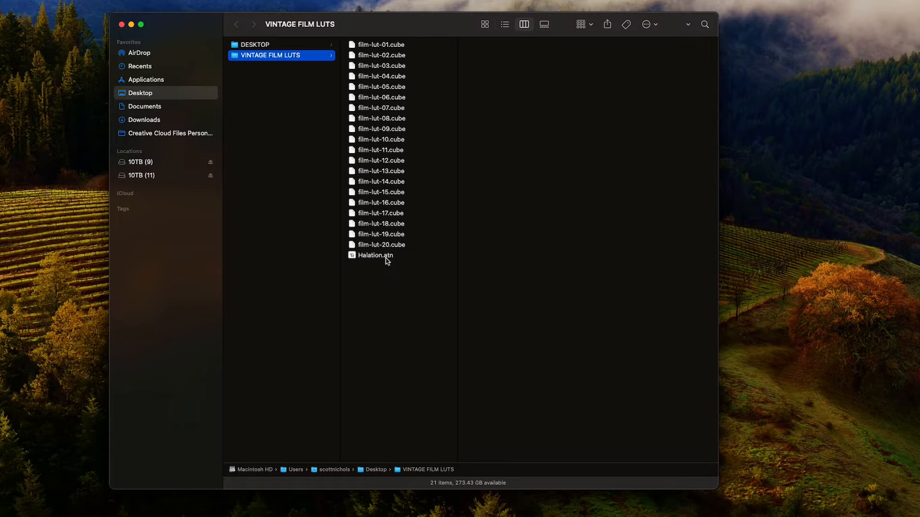
mouse_move(391, 257)
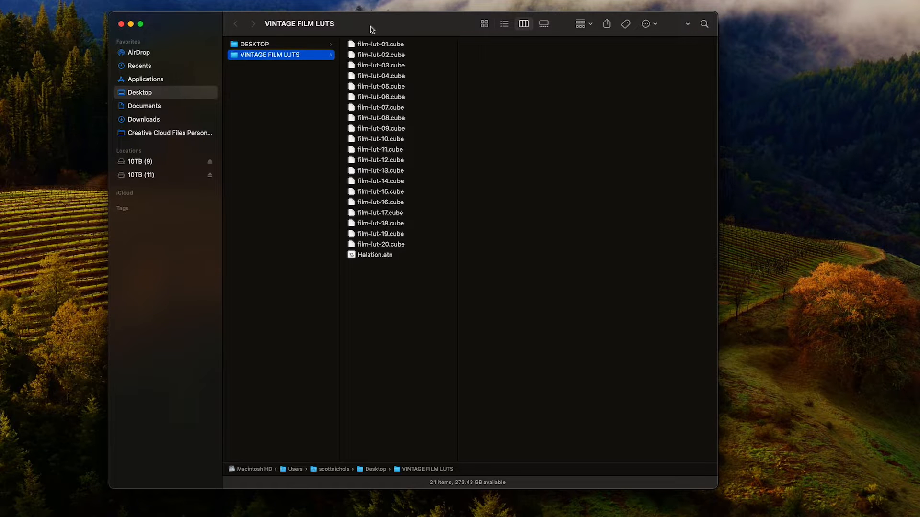
mouse_move(420, 416)
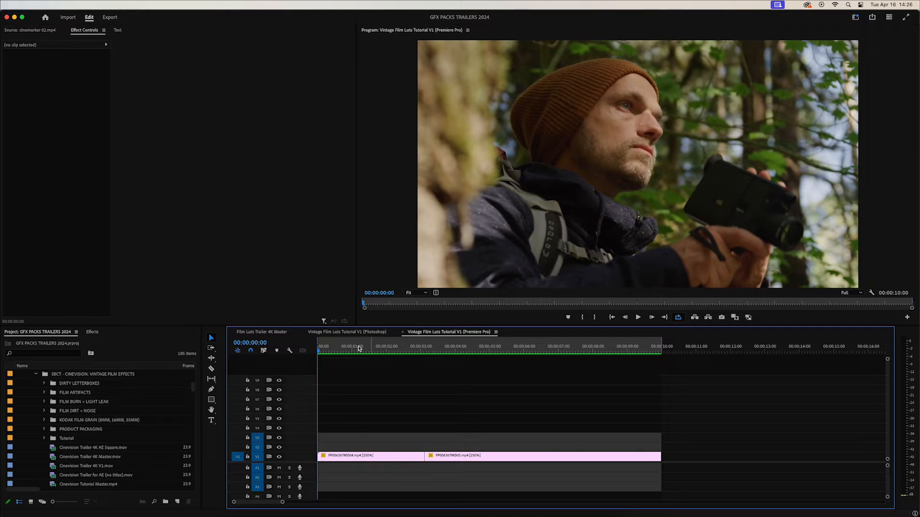
Search 'lumetri co' in Effects and apply Lumetri Color to the first forest clip.
left_click(507, 352)
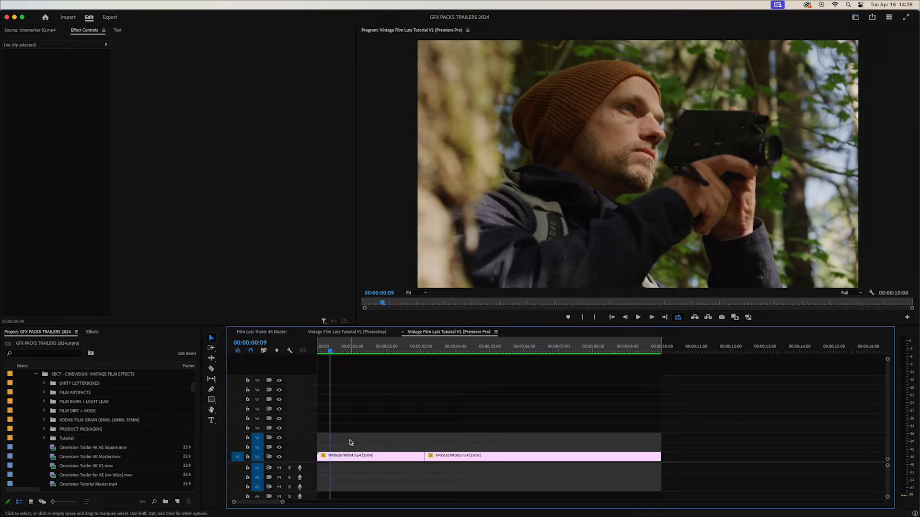
mouse_move(359, 460)
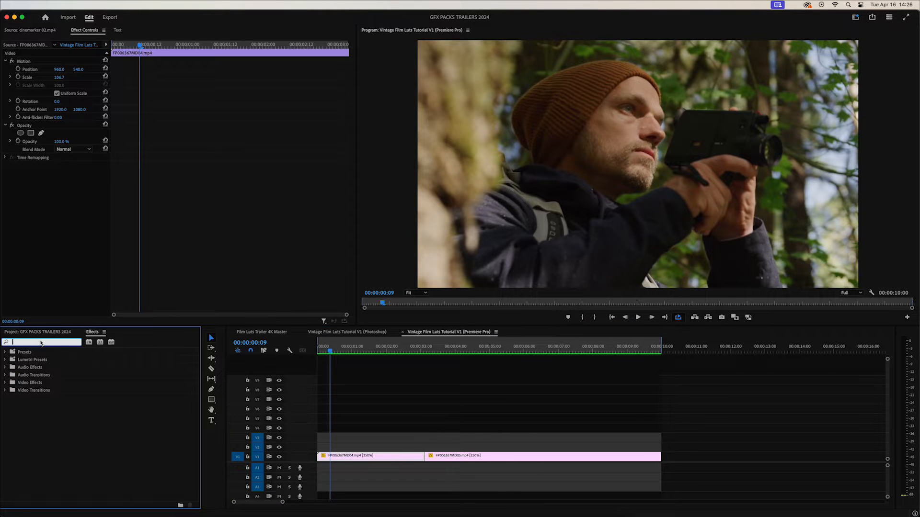
type("lumetri color")
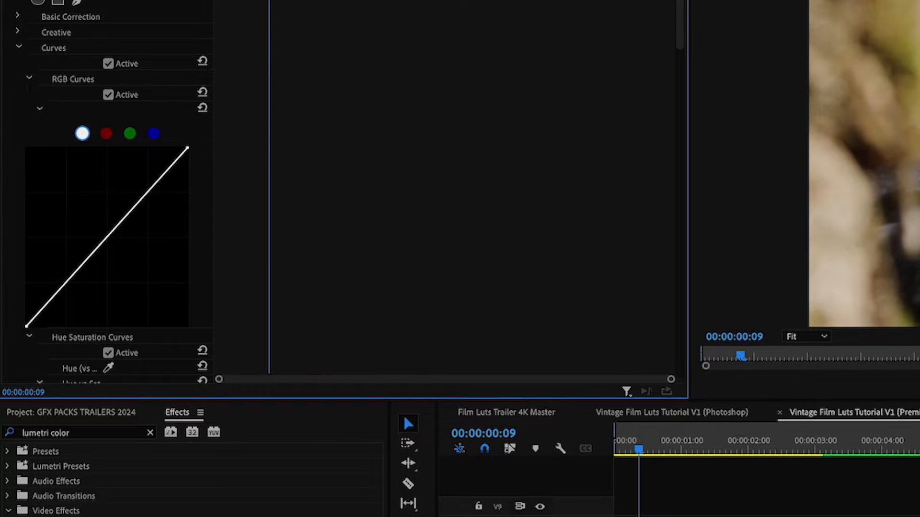
left_click(743, 455)
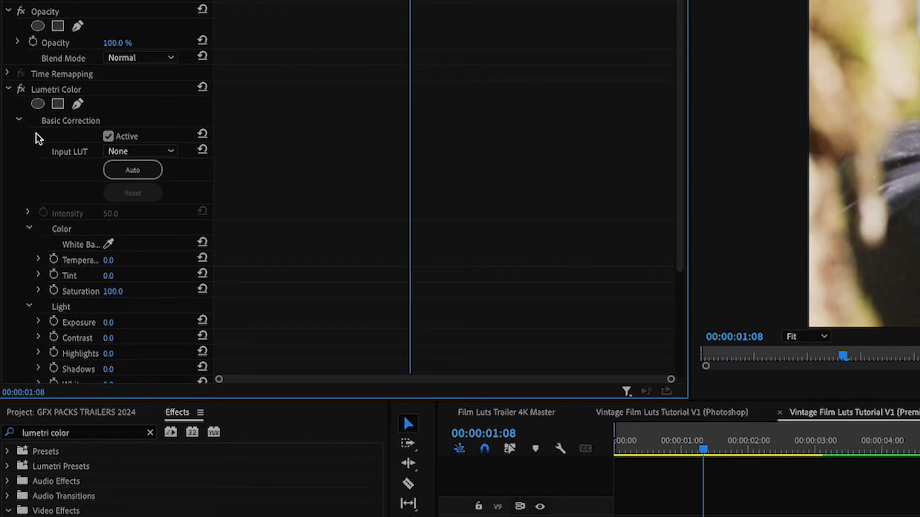
mouse_move(125, 157)
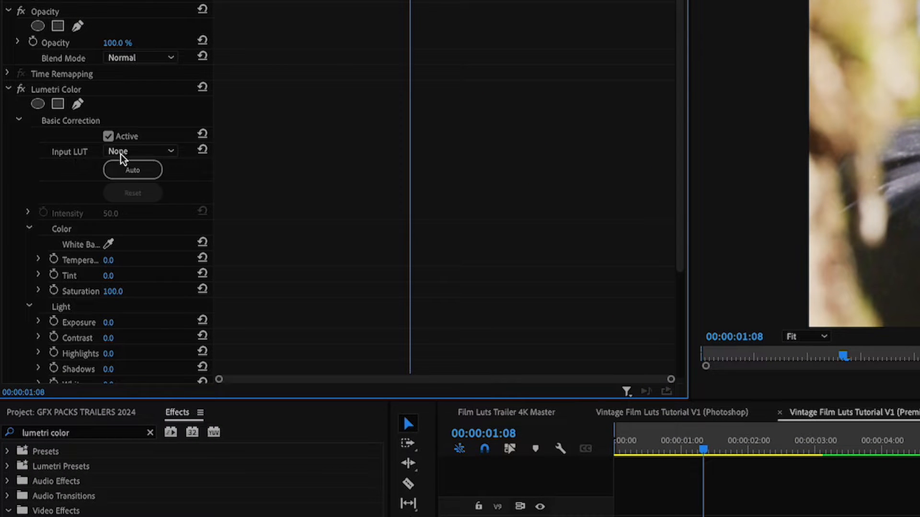
Load film-lut-17.cube as the first clip's Lumetri input LUT, then collapse the settings.
left_click(138, 151)
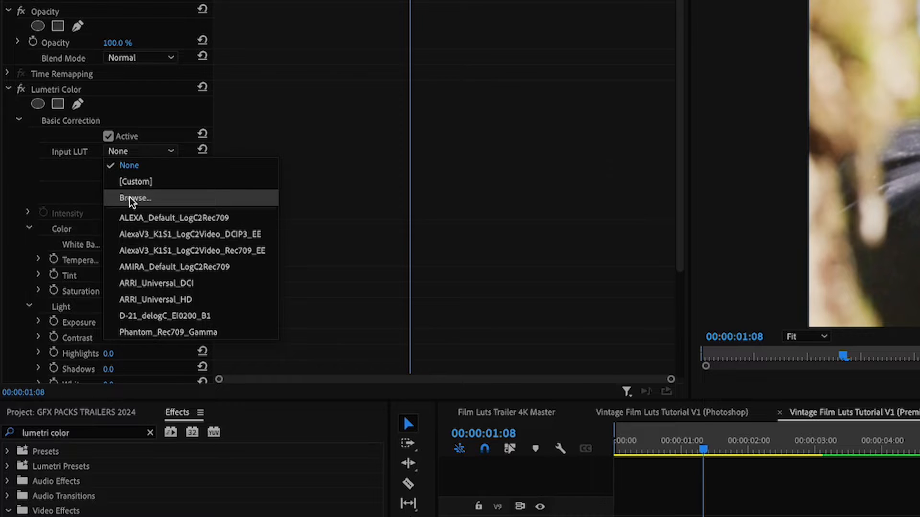
left_click(135, 198)
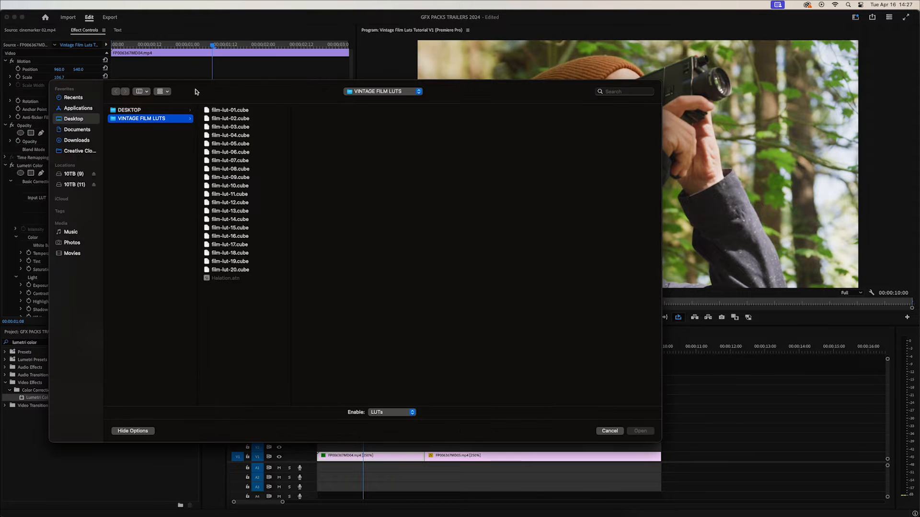
left_click(230, 244)
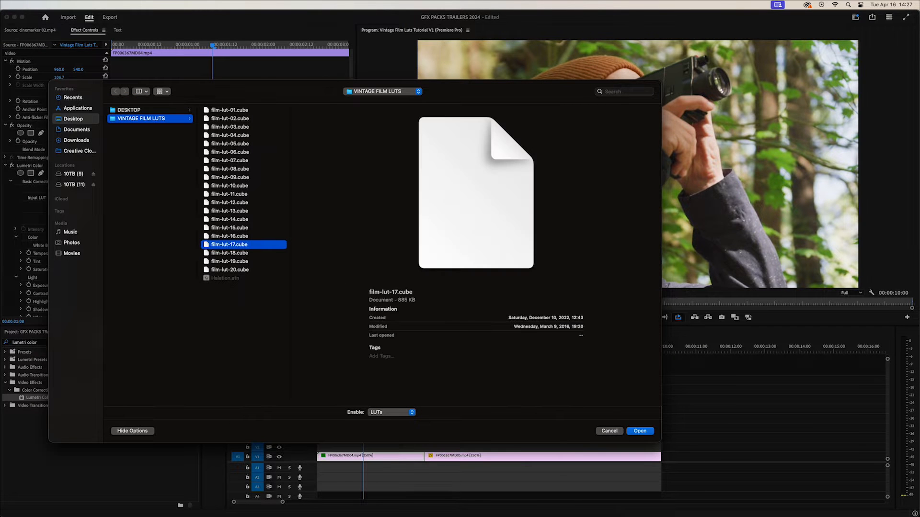
left_click(640, 431)
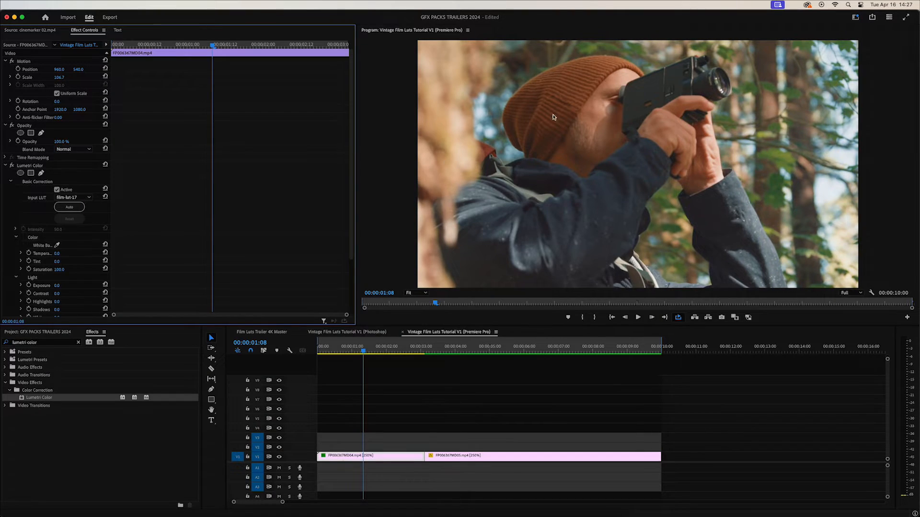
left_click(8, 165)
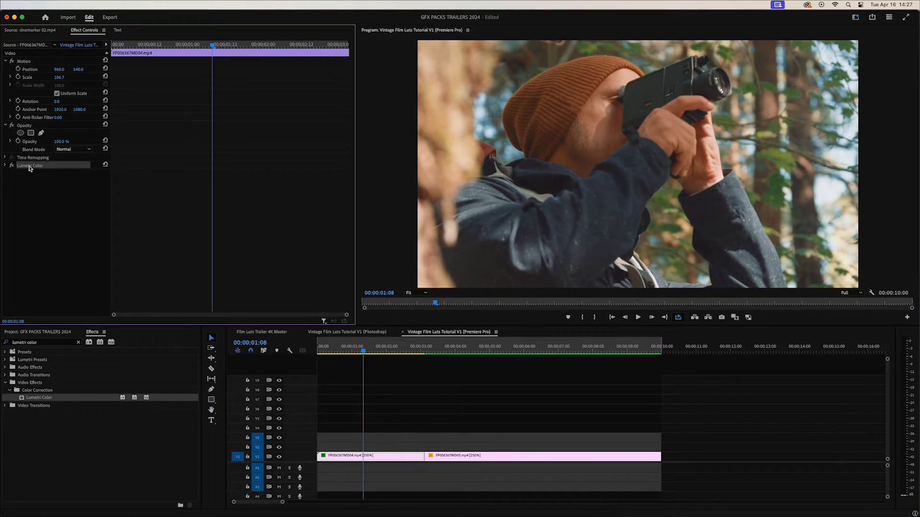
left_click(461, 350)
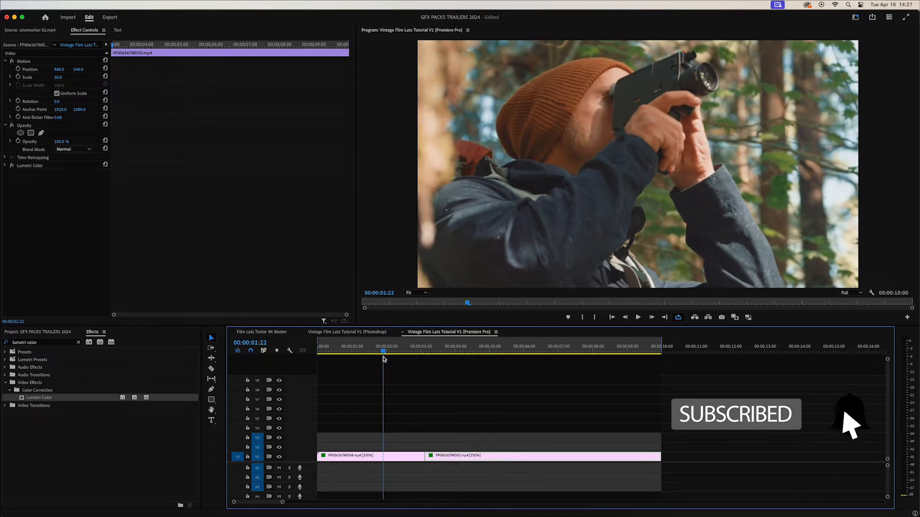
left_click(500, 356)
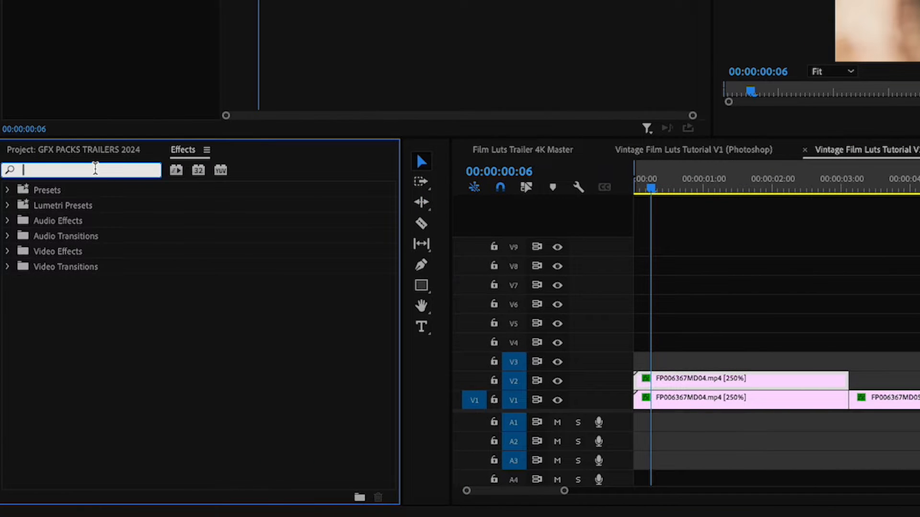
Add Channel Blur with Red Blurriness 30 to the duplicate and blend it in Lighten.
type("channel blur")
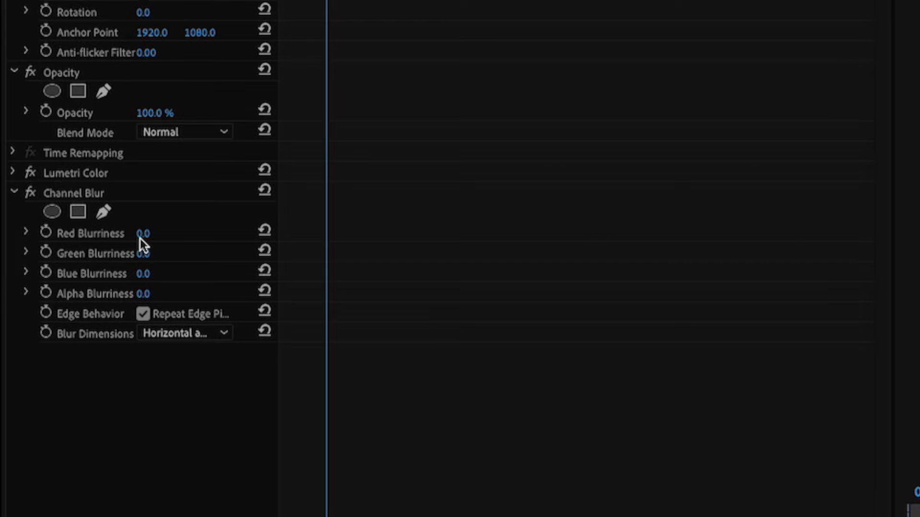
double_click(145, 233)
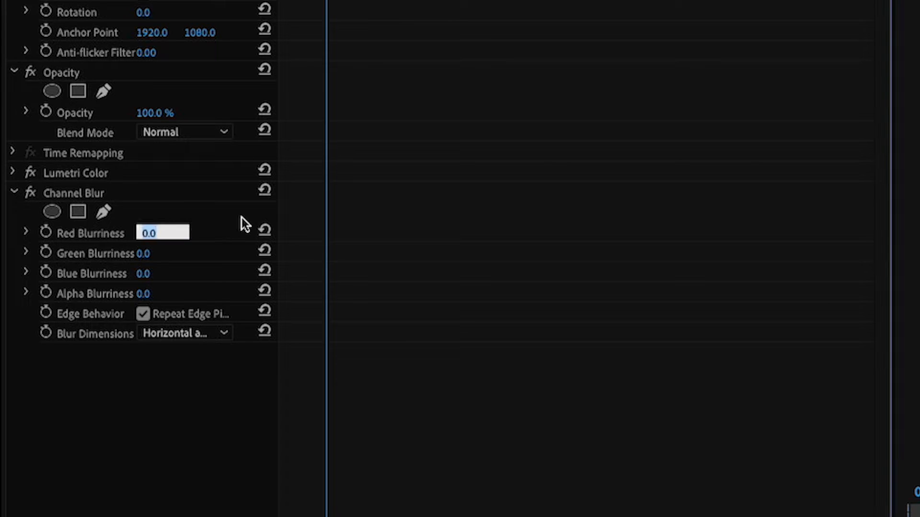
type("30.0")
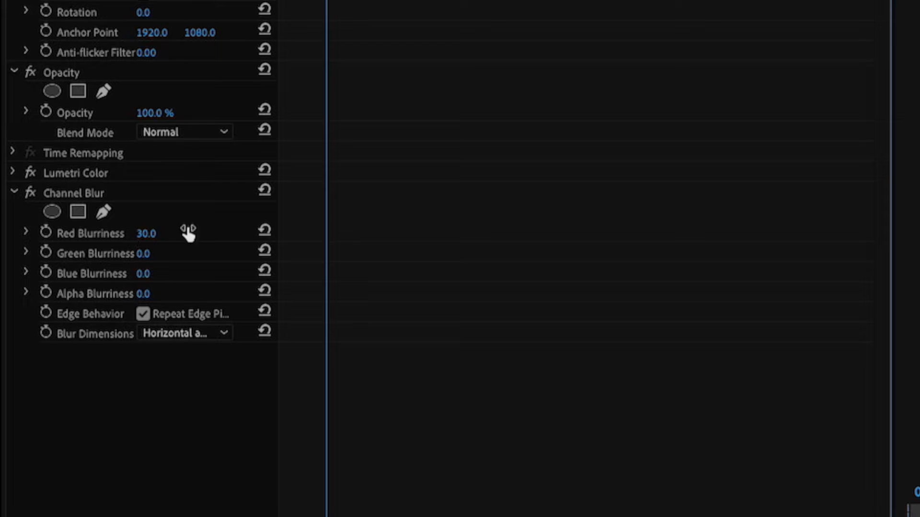
left_click(185, 131)
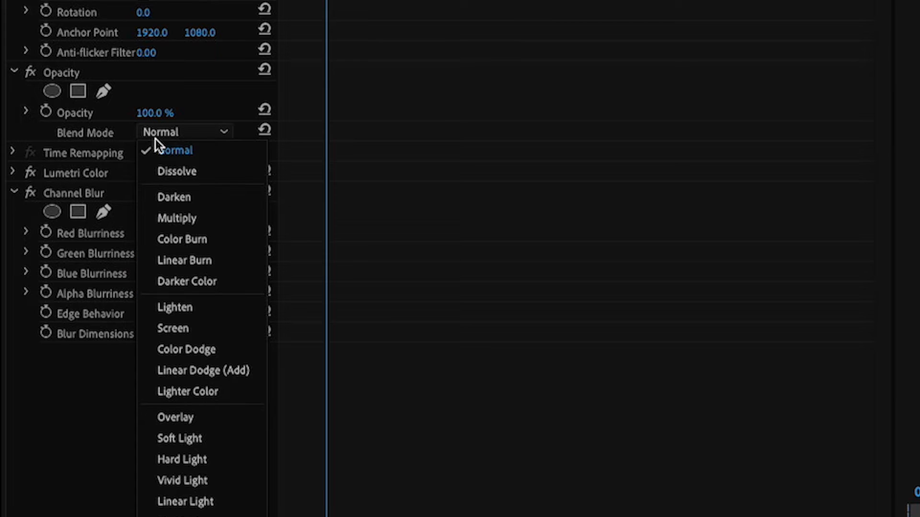
mouse_move(186, 312)
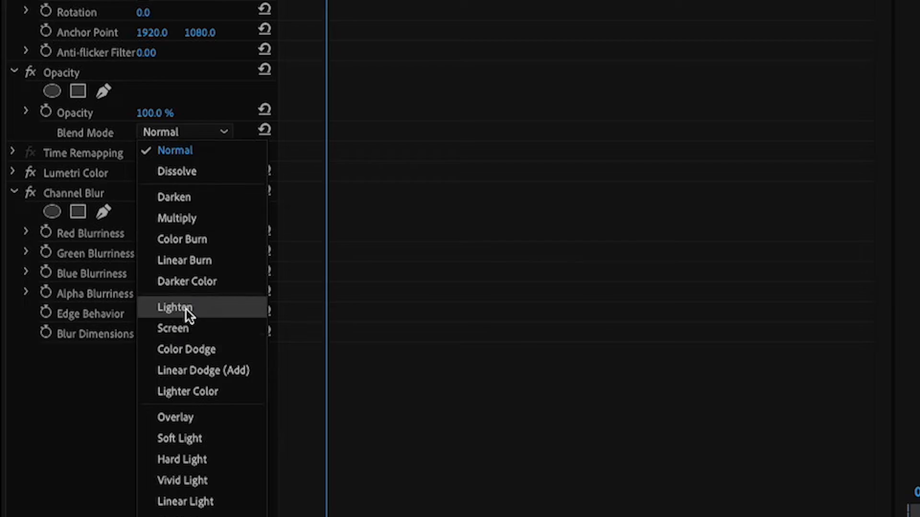
left_click(175, 307)
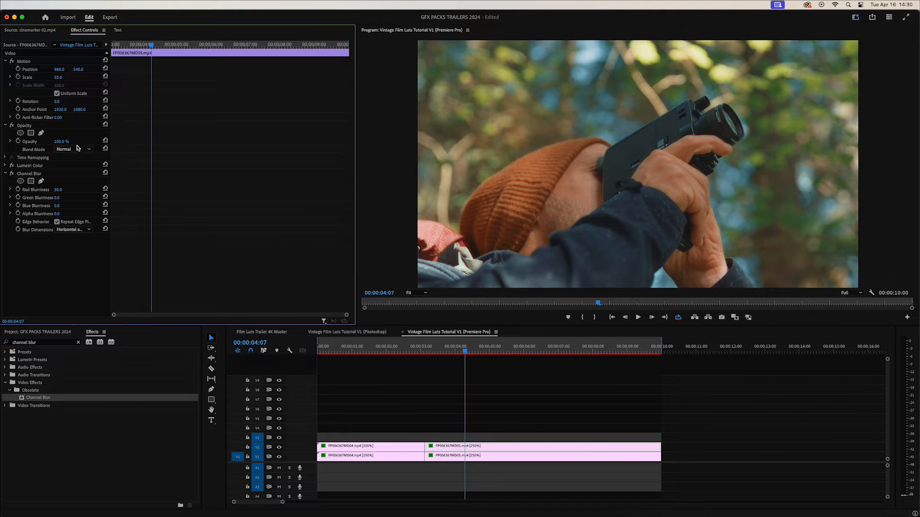
Set the second duplicate's Opacity blend mode to Lighten.
left_click(88, 149)
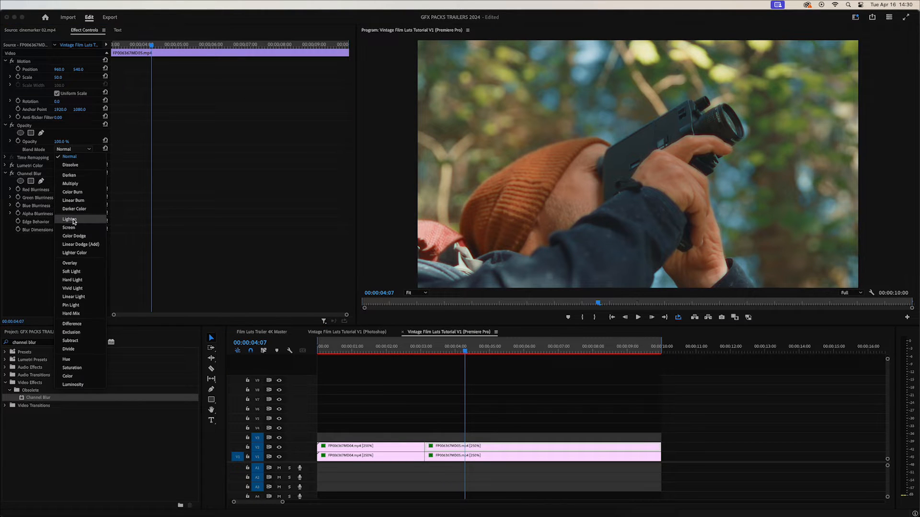
left_click(69, 219)
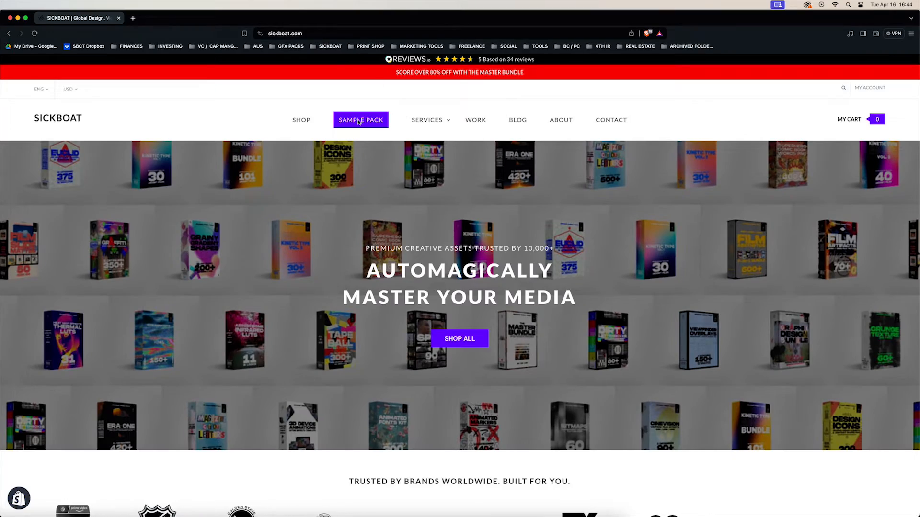
Open Sickboat's SAMPLE PACK page and scroll down through the included packs.
left_click(361, 120)
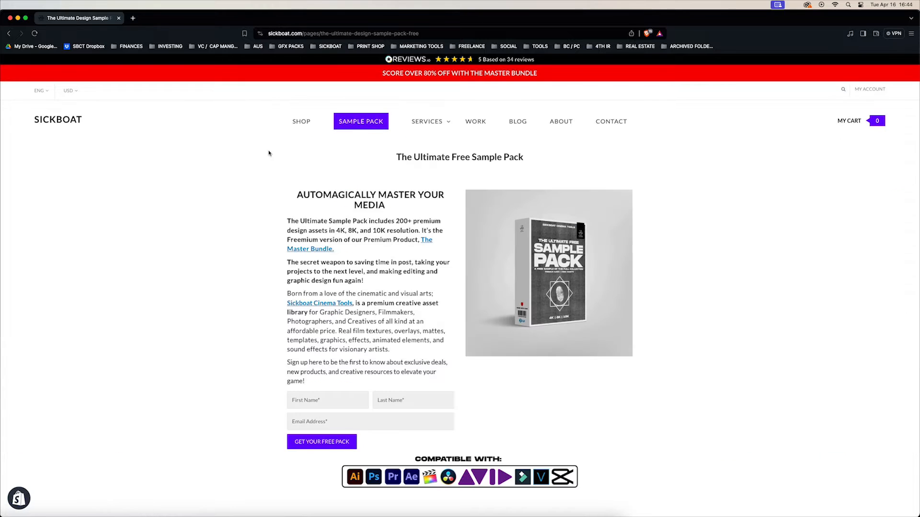
scroll("down", 3)
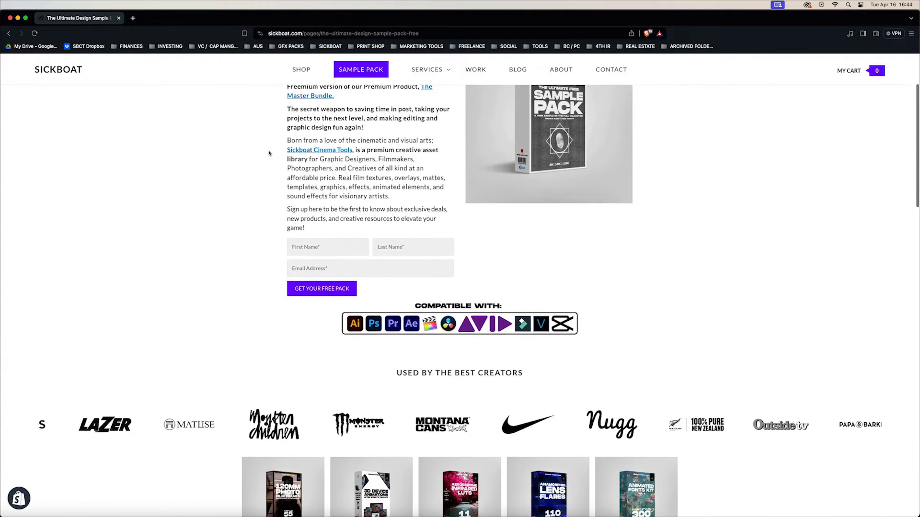
scroll("down", 3)
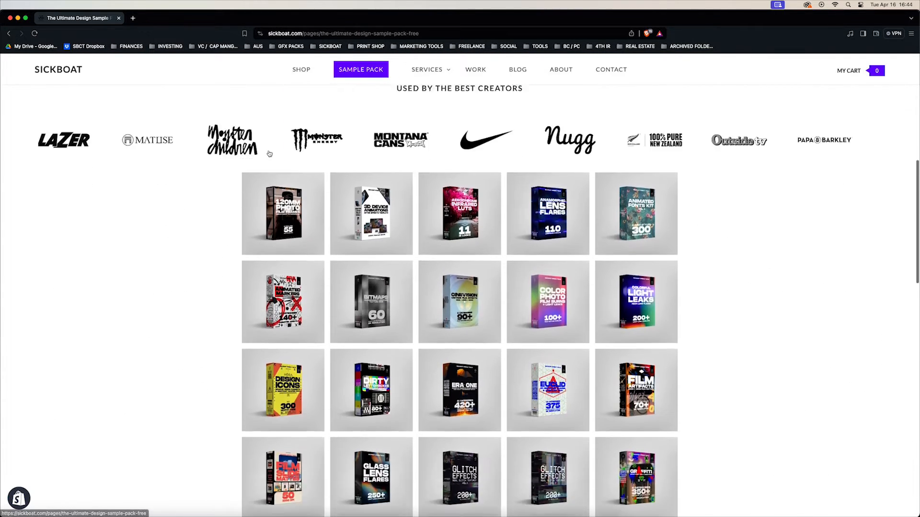
scroll("down", 3)
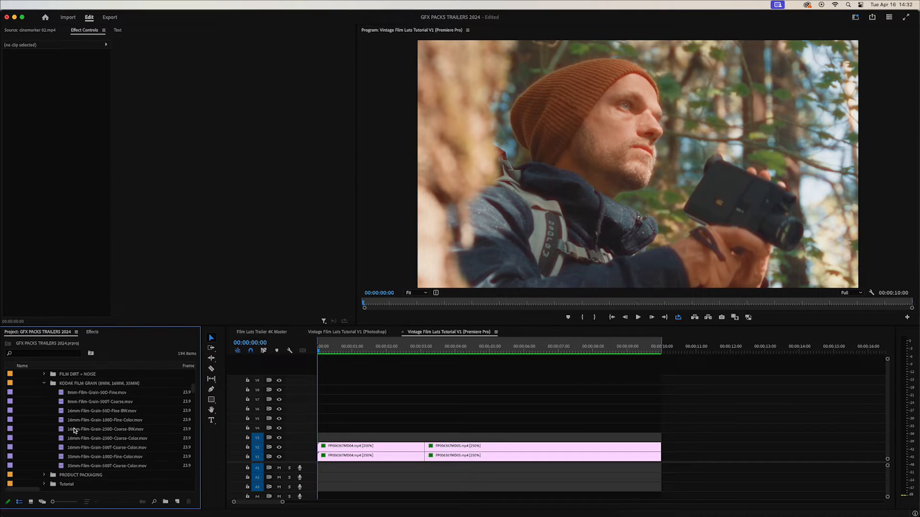
Set the 16mm-Film-Grain-250D-Coarse-Color.mov clip's blend mode to Hard Light.
left_click(95, 447)
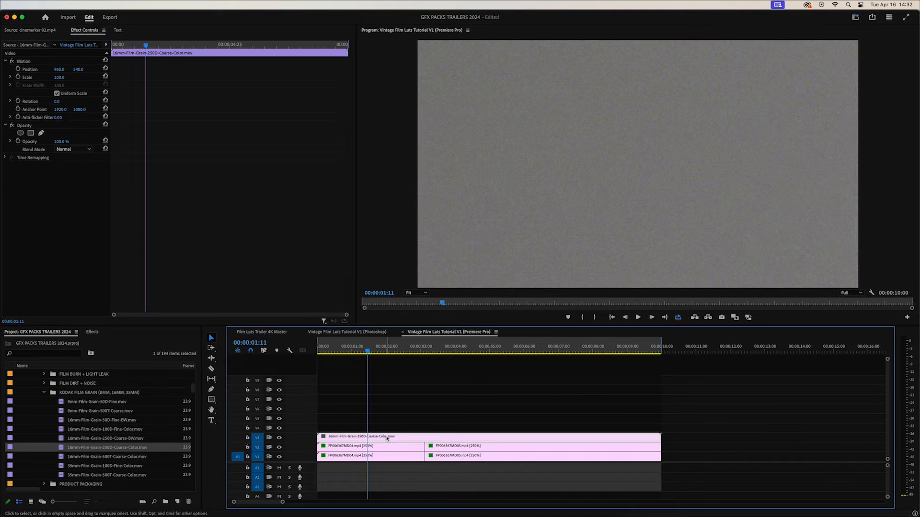
left_click(72, 149)
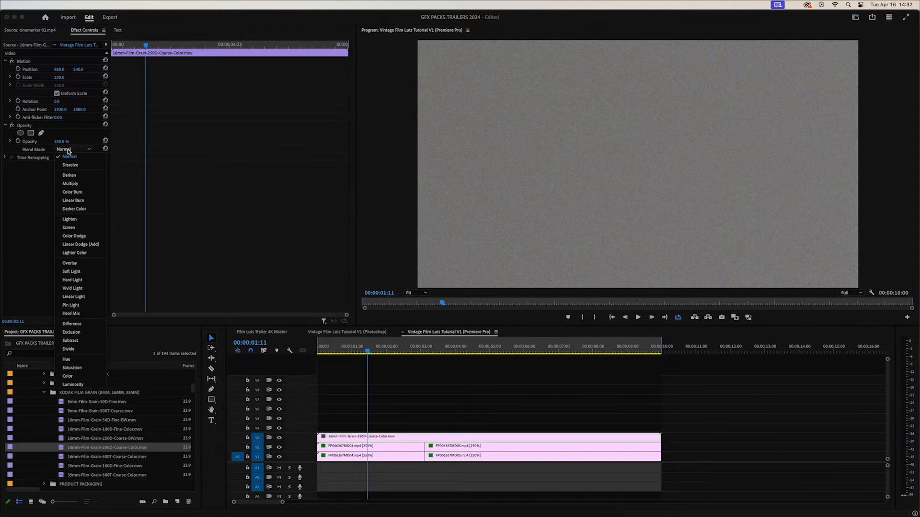
mouse_move(68, 175)
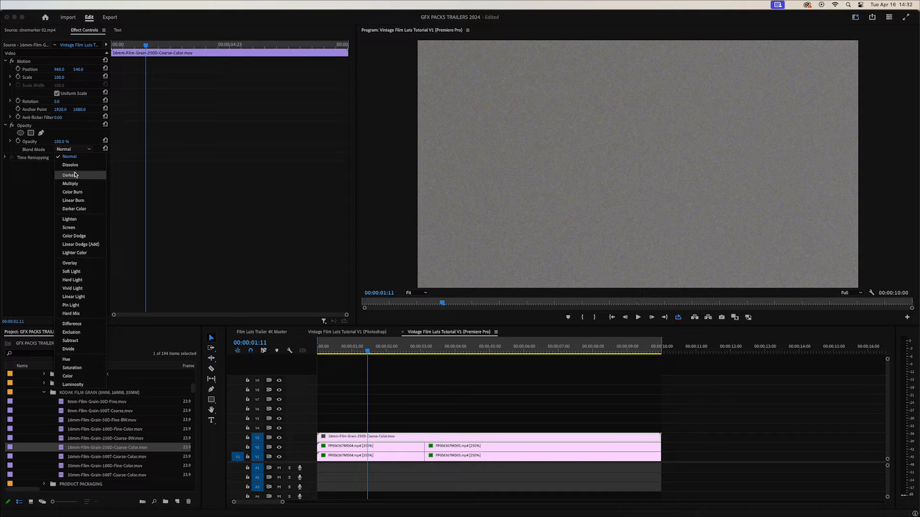
mouse_move(71, 272)
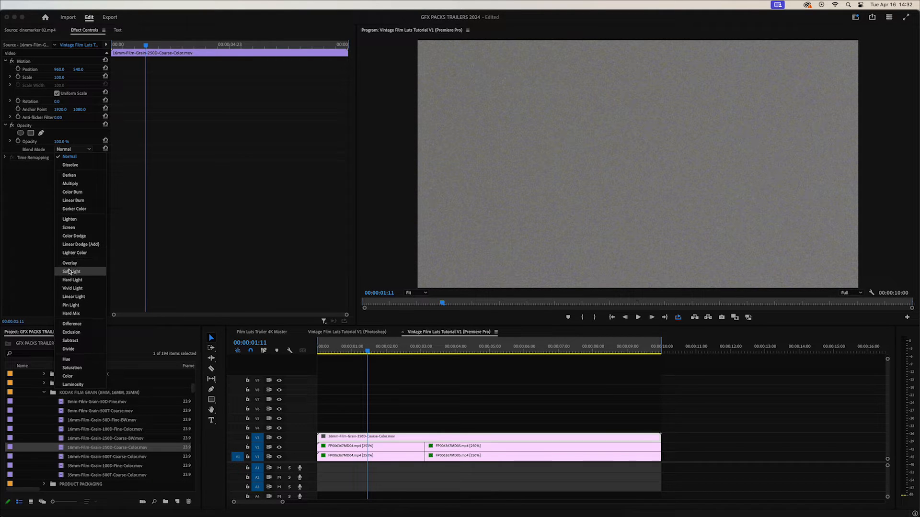
mouse_move(78, 263)
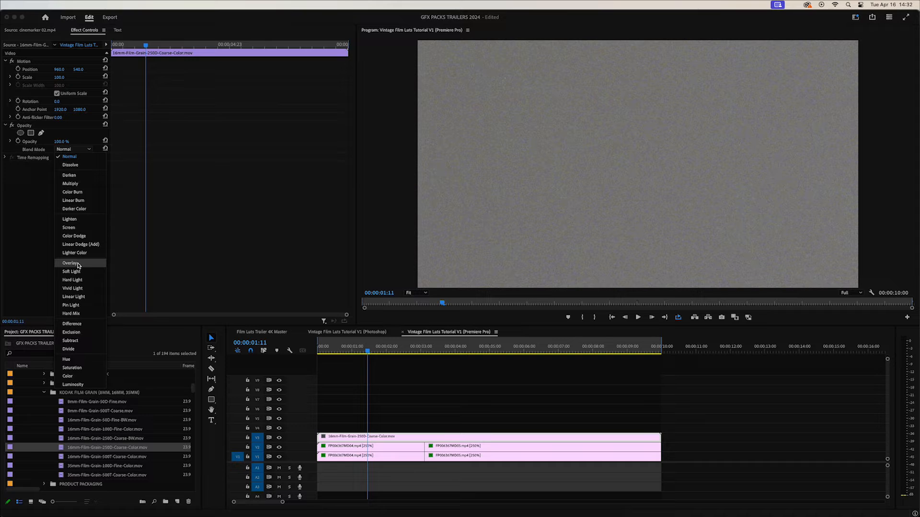
left_click(73, 280)
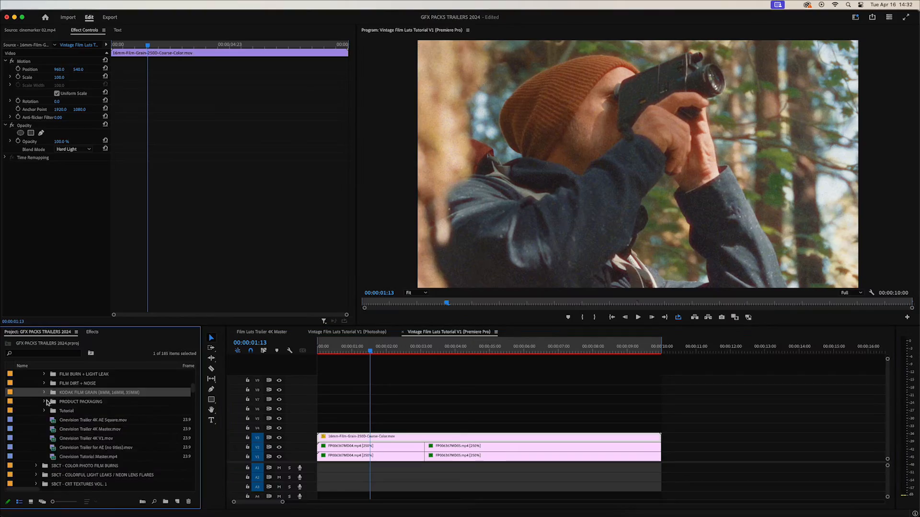
Open the FILM DIRT + NOISE bin and set the fine dirt overlay's blend mode to Screen.
left_click(43, 384)
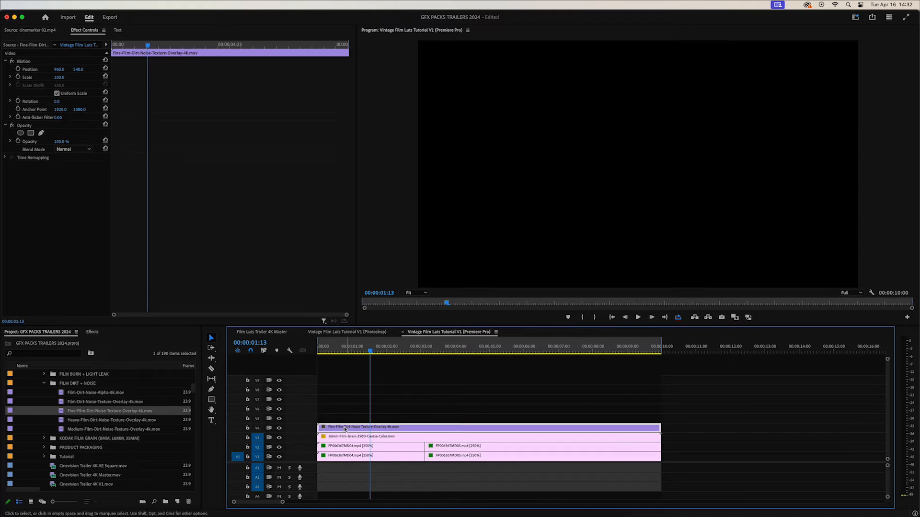
left_click(72, 149)
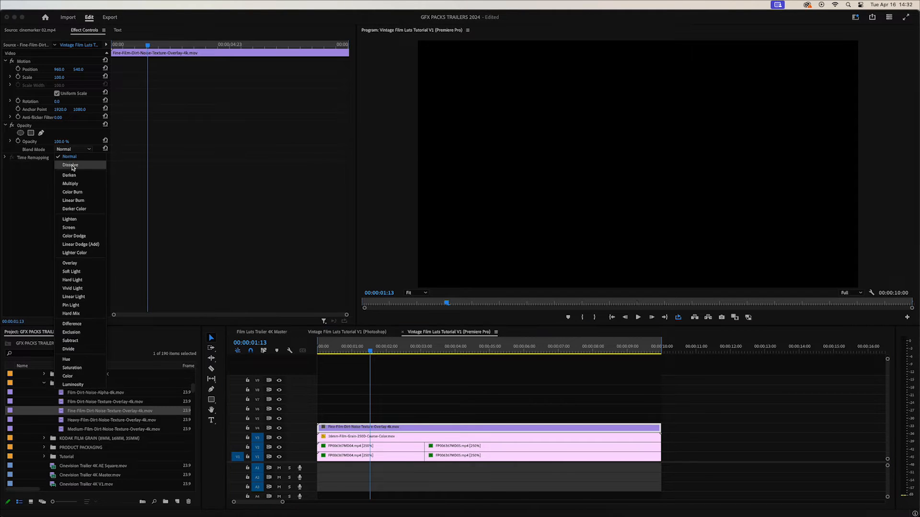
left_click(68, 228)
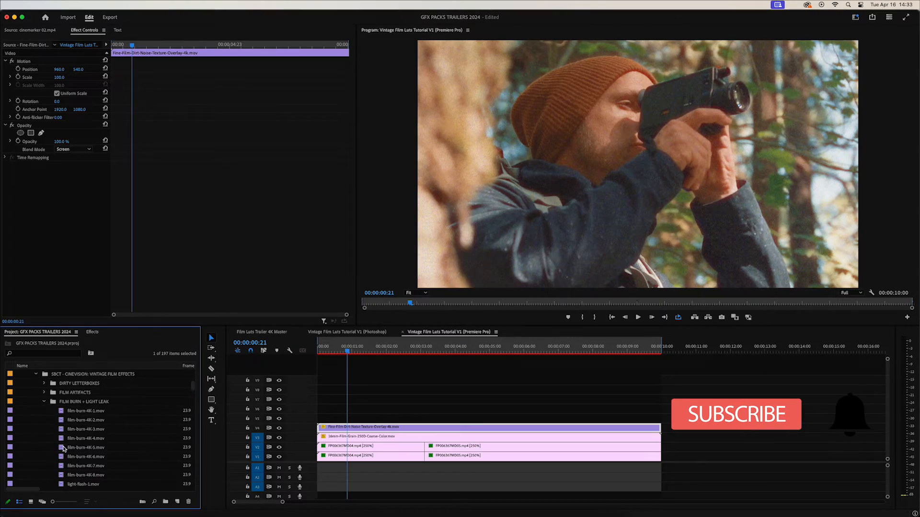
Place film-burn-4K-4 on V5 above the dirt overlay and set its blend mode to Color Dodge.
left_click_drag(85, 438, 417, 418)
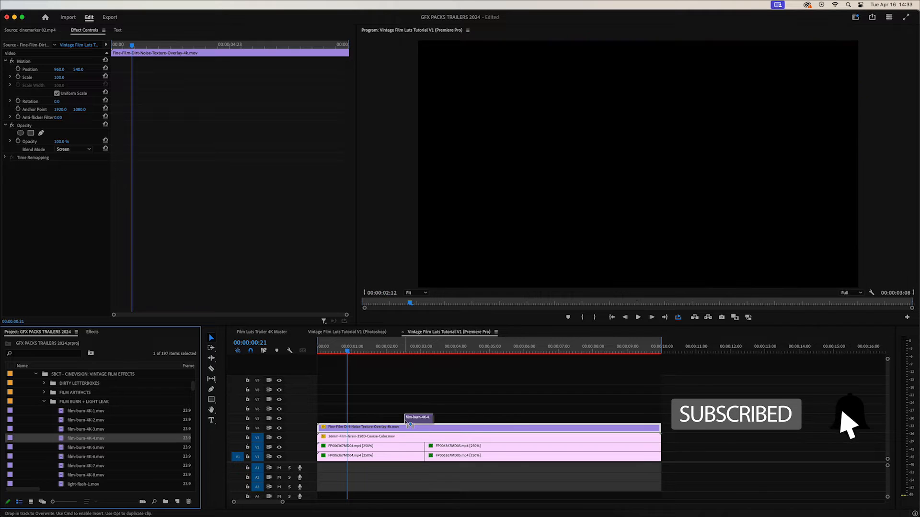
left_click(424, 350)
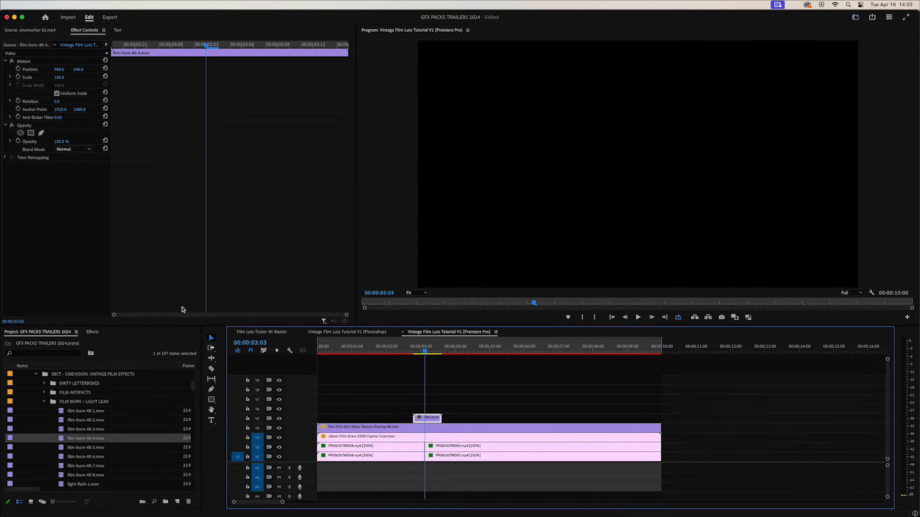
left_click(72, 149)
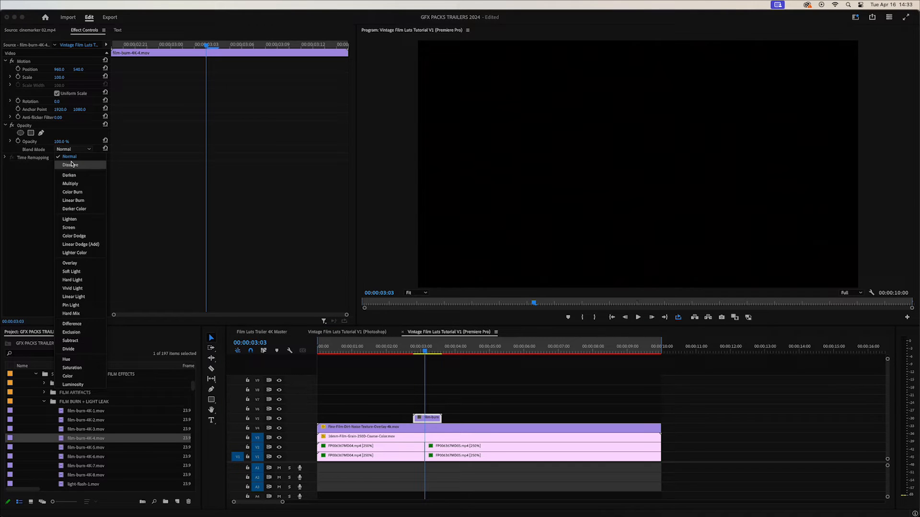
mouse_move(75, 236)
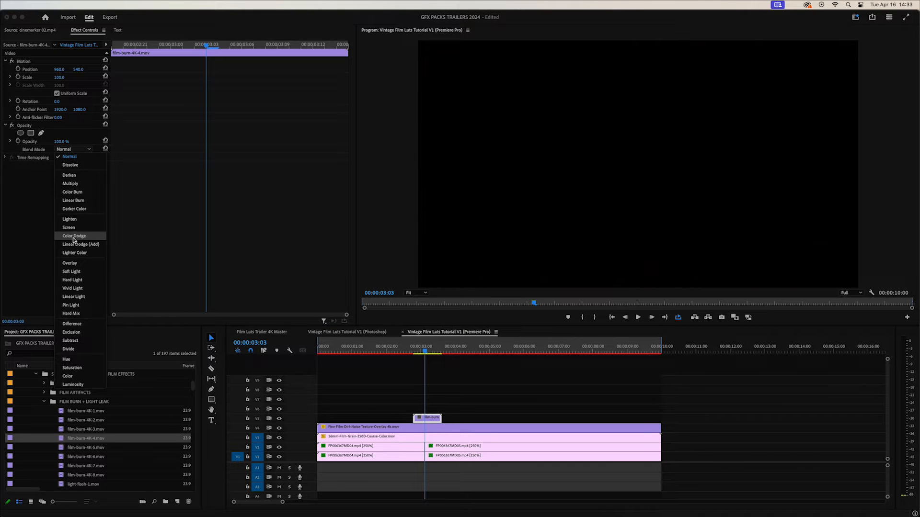
left_click(74, 236)
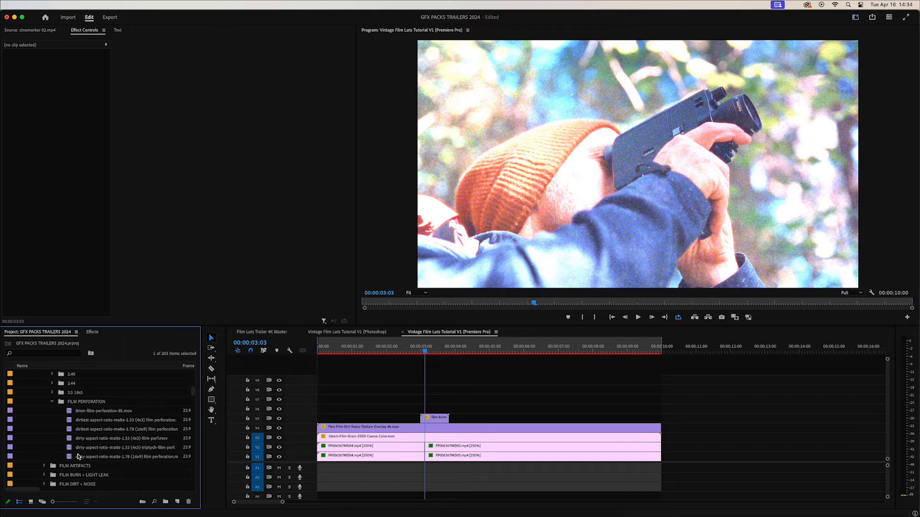
Lay the dirty 1.33 (4x3) film-perf matte on V6 and Set to Frame Size.
left_click(118, 439)
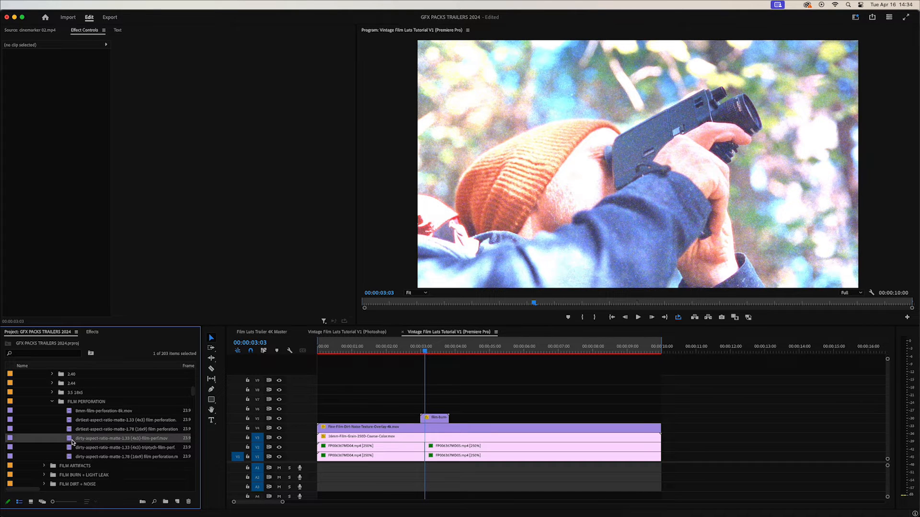
left_click_drag(114, 438, 446, 436)
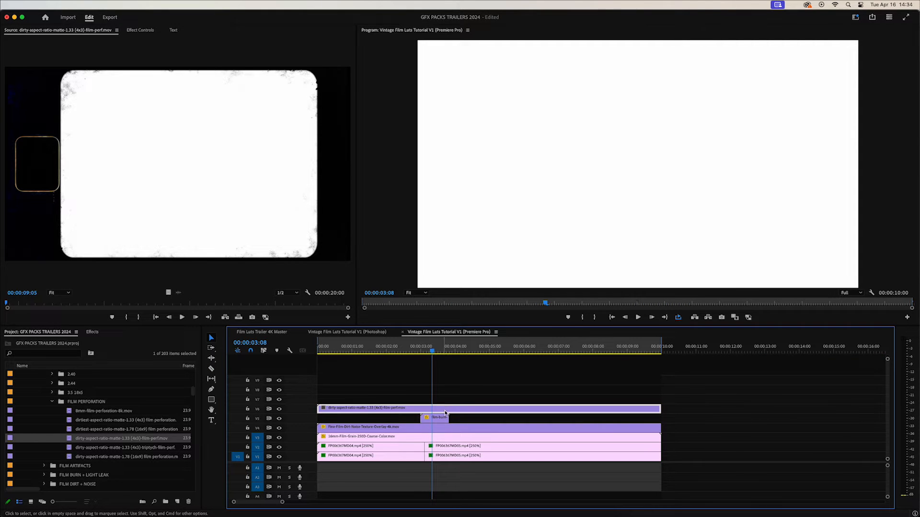
left_click(140, 30)
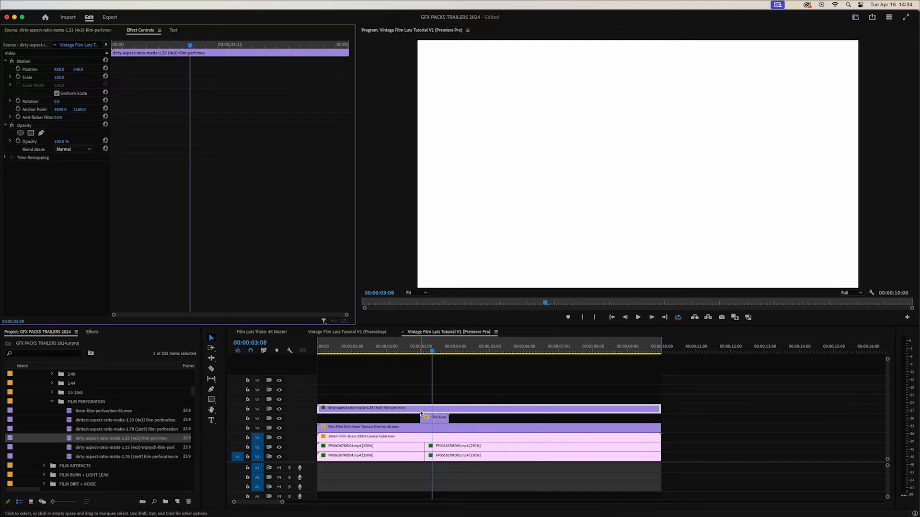
right_click(420, 409)
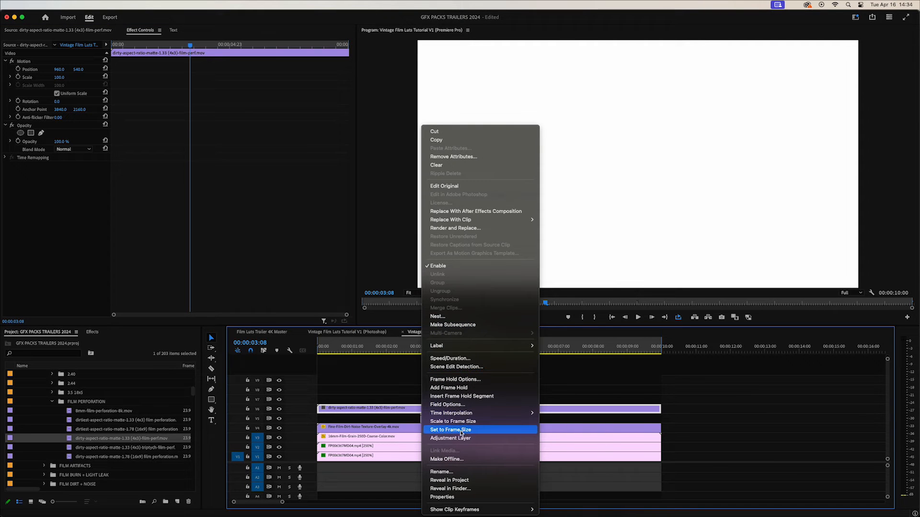
left_click(451, 429)
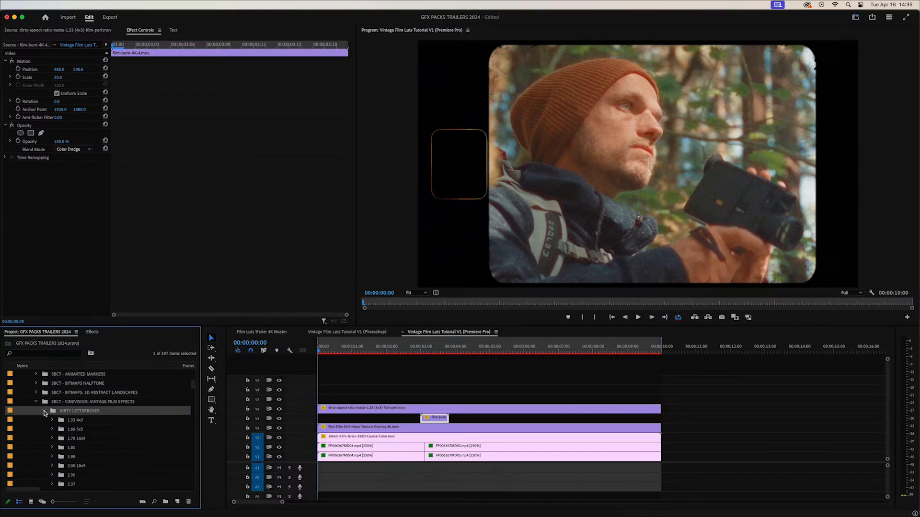
Collapse the letterbox bins, place film leader 01 at 0:00, and open its Blend Mode menu.
left_click(44, 413)
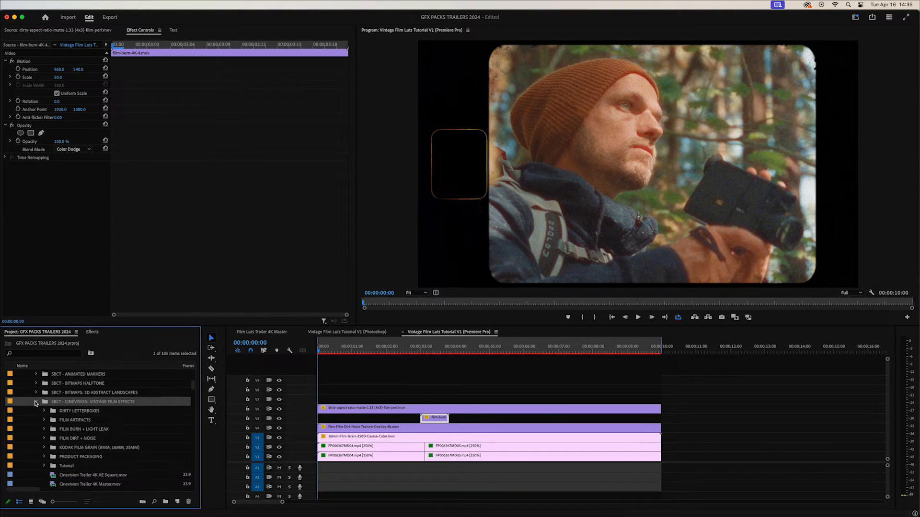
left_click(36, 402)
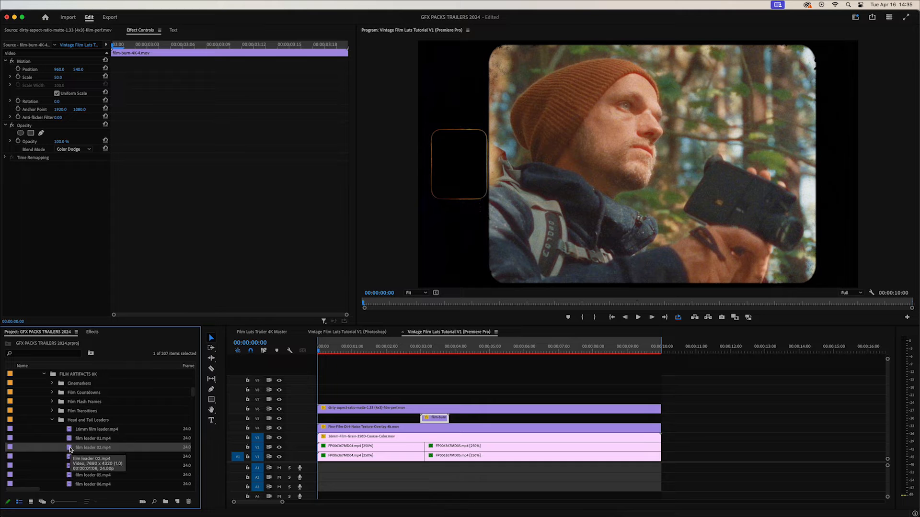
left_click(92, 439)
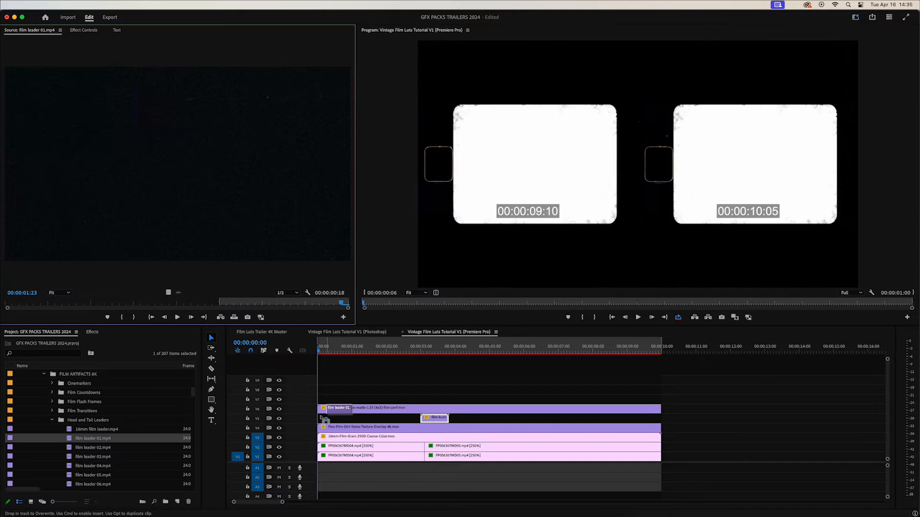
left_click(332, 350)
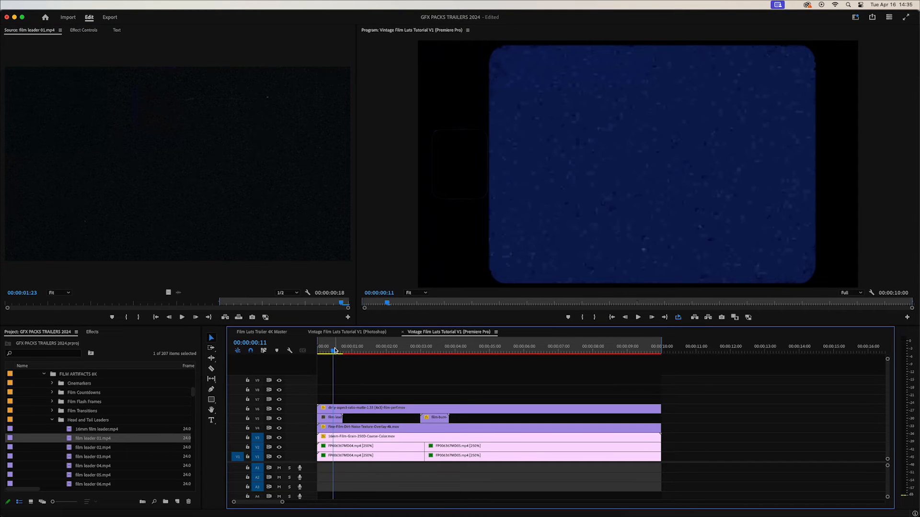
left_click(327, 349)
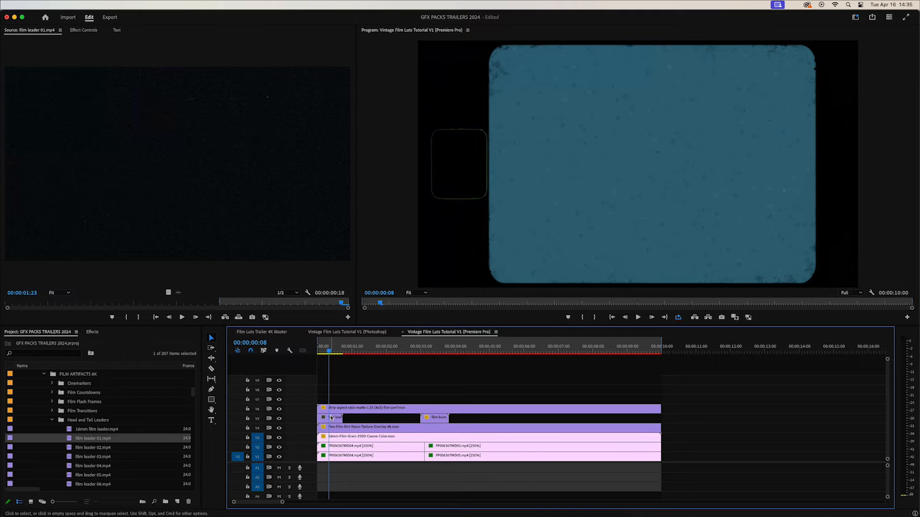
left_click(85, 30)
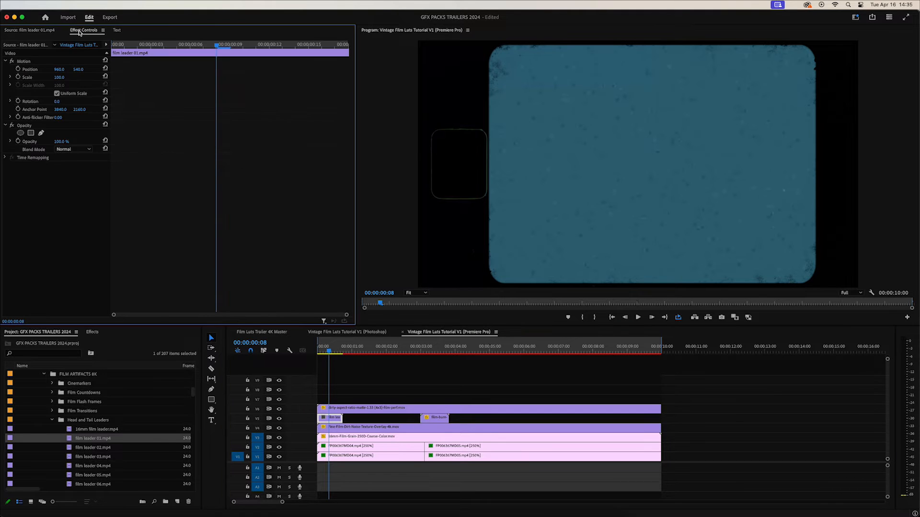
left_click(72, 149)
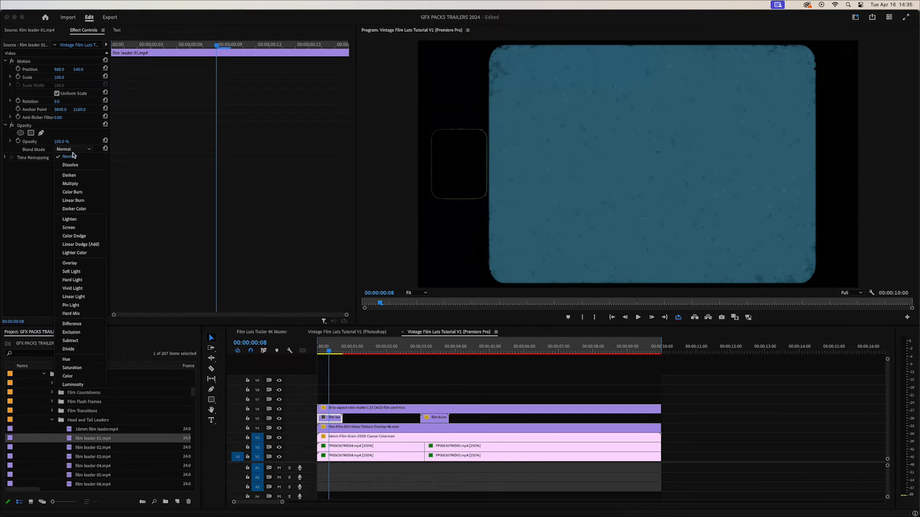
mouse_move(80, 244)
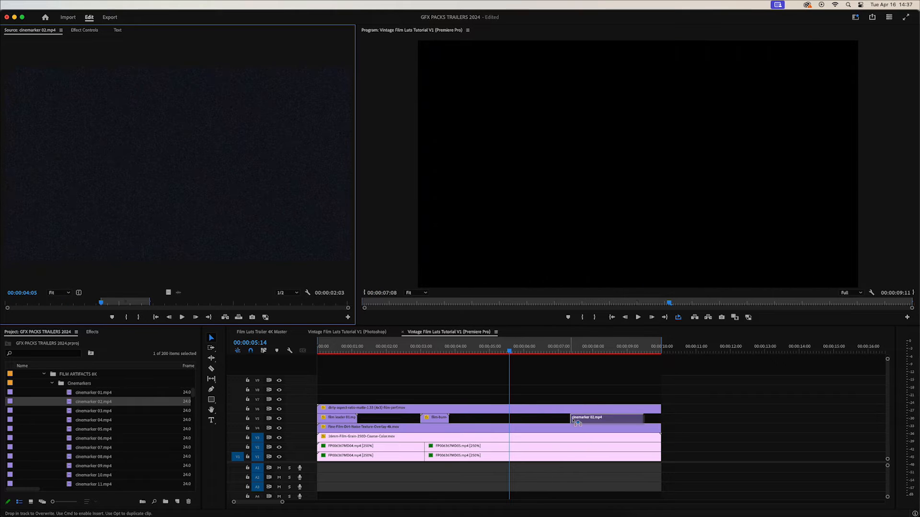
Place cinemarker 02 on V5 near the sequence end and blend it with Color Dodge.
left_click_drag(585, 417, 610, 417)
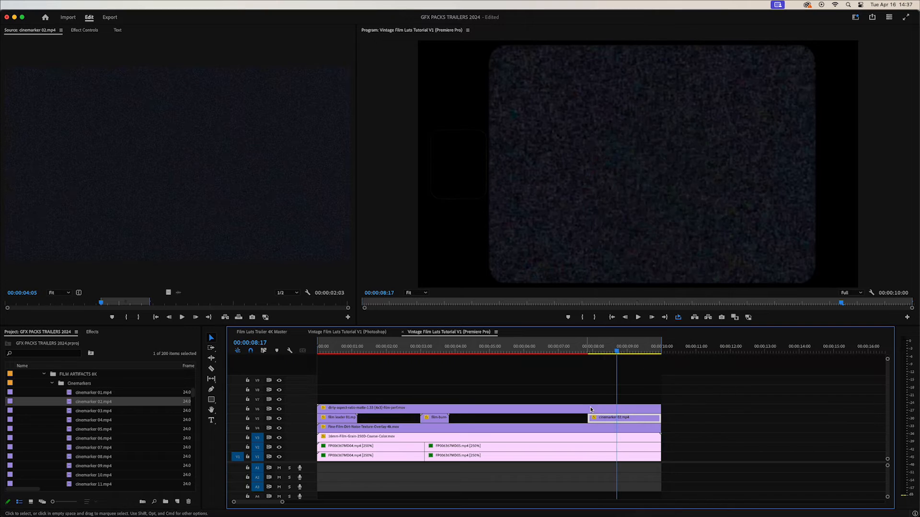
left_click(85, 29)
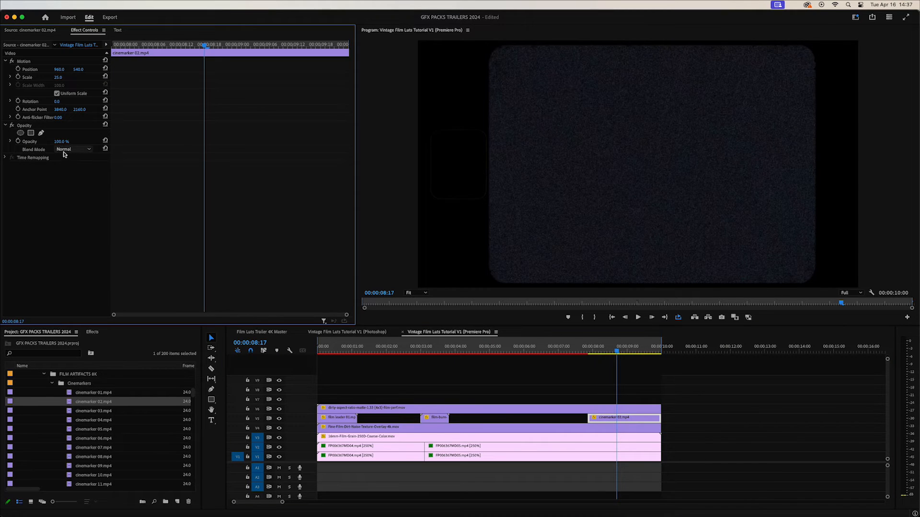
left_click(73, 149)
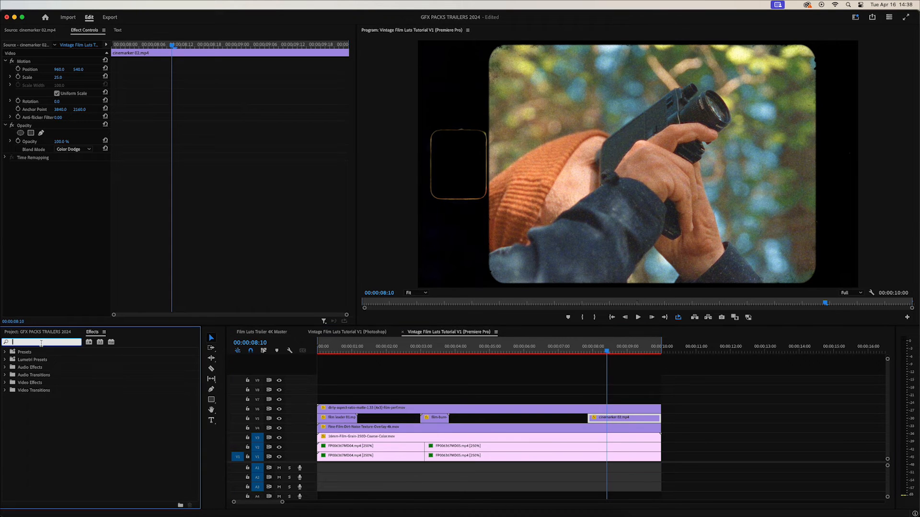
Apply Lumetri Color and bend the RGB curve: shadows down, highlights up.
type("lumetri color")
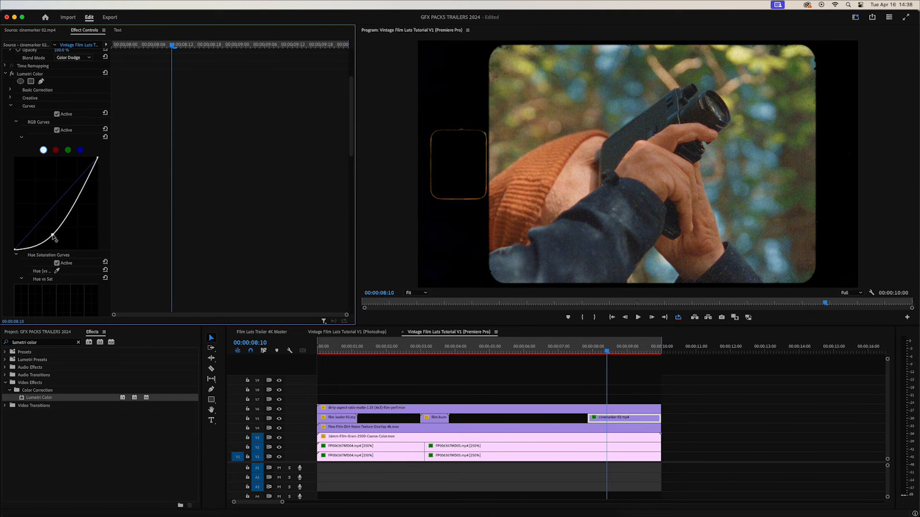
left_click(586, 351)
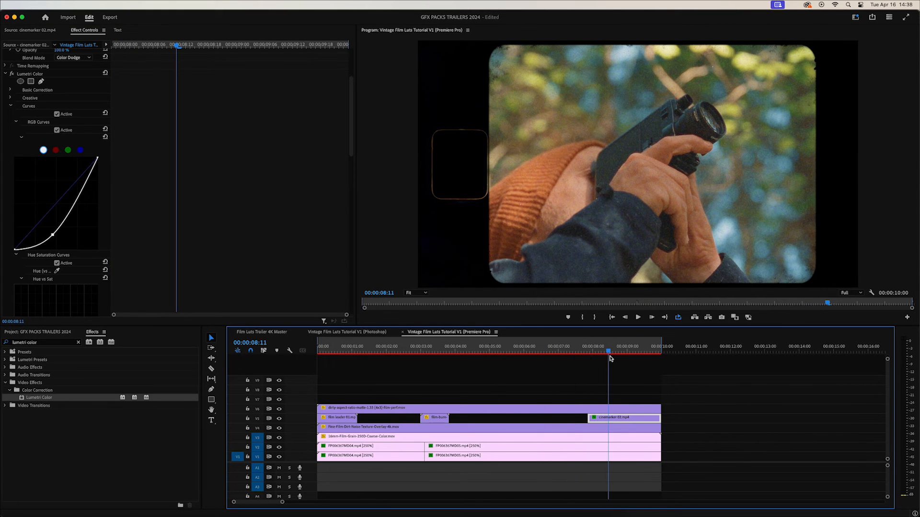
left_click_drag(37, 225, 79, 180)
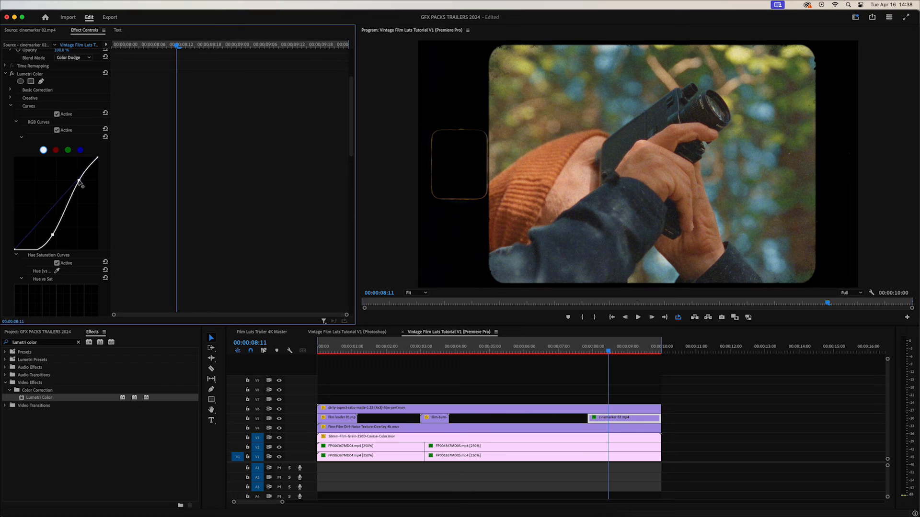